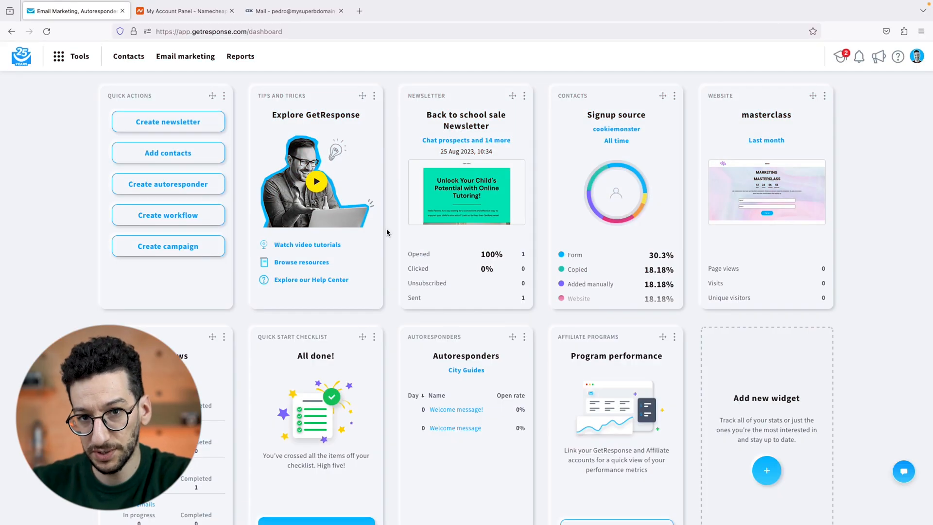
- View the DKIM selector and key for mysuperbdomain.com in GetResponse's domain authentication details
{"action": "left_click", "coordinate": [71, 56]}
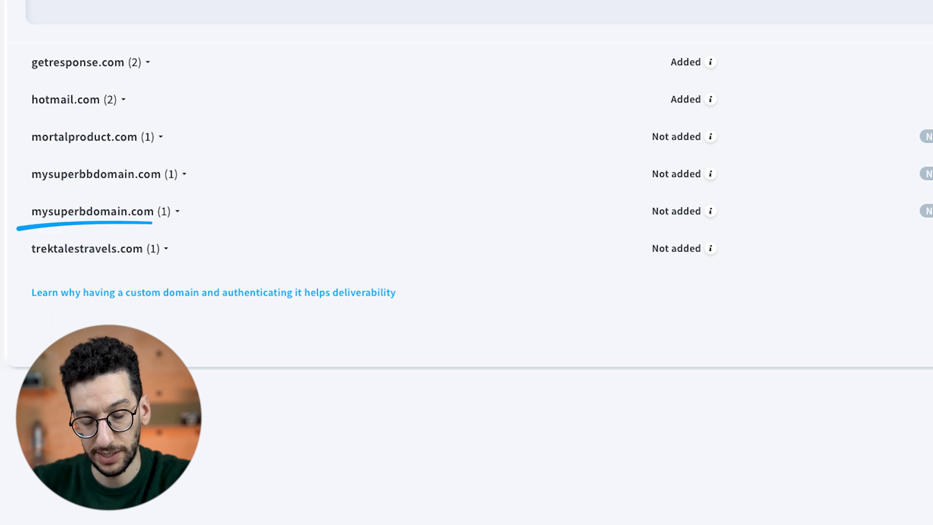
{"action": "scroll", "scroll_direction": "right", "scroll_amount": 3}
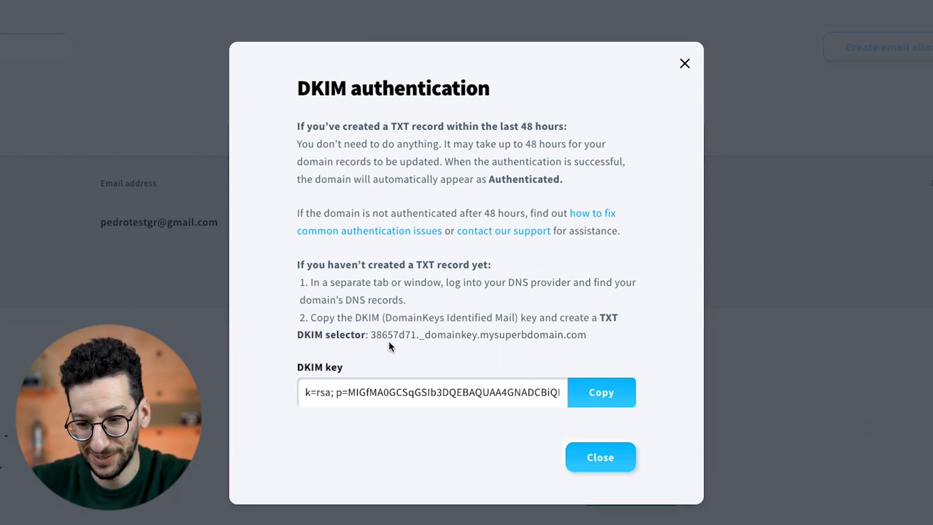
{"action": "mouse_move", "coordinate": [379, 334]}
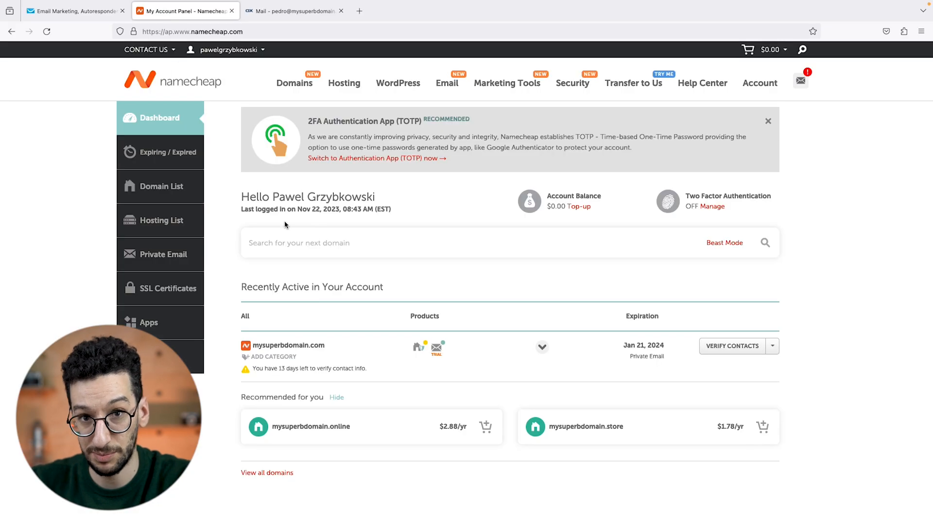
{"action": "mouse_move", "coordinate": [567, 299]}
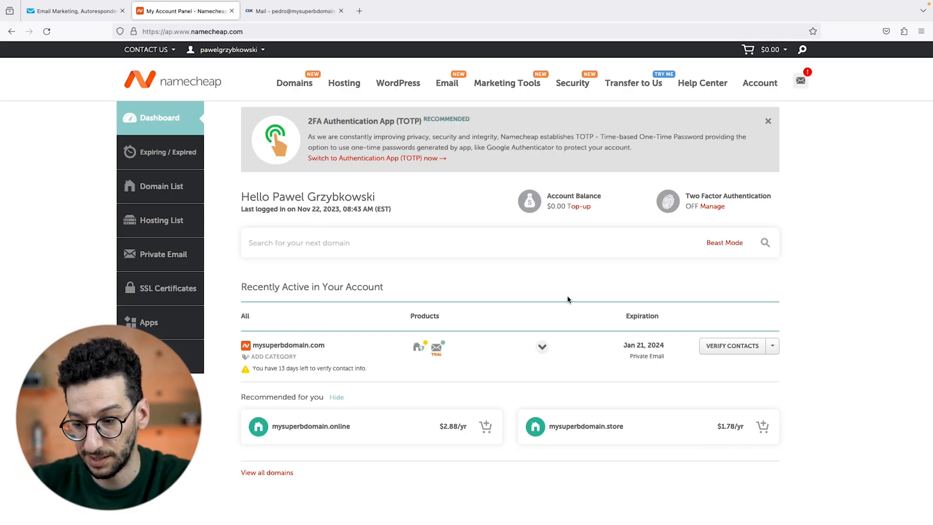
{"action": "mouse_move", "coordinate": [143, 125]}
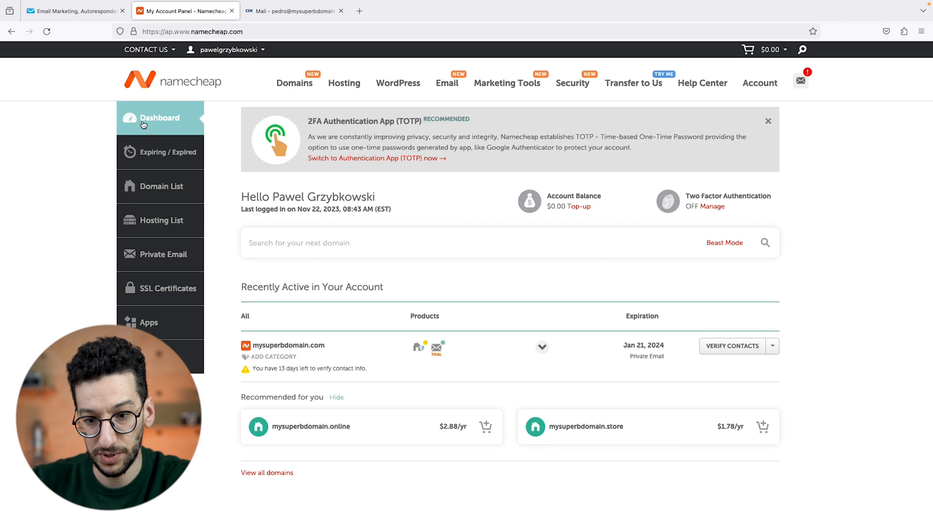
{"action": "mouse_move", "coordinate": [369, 343]}
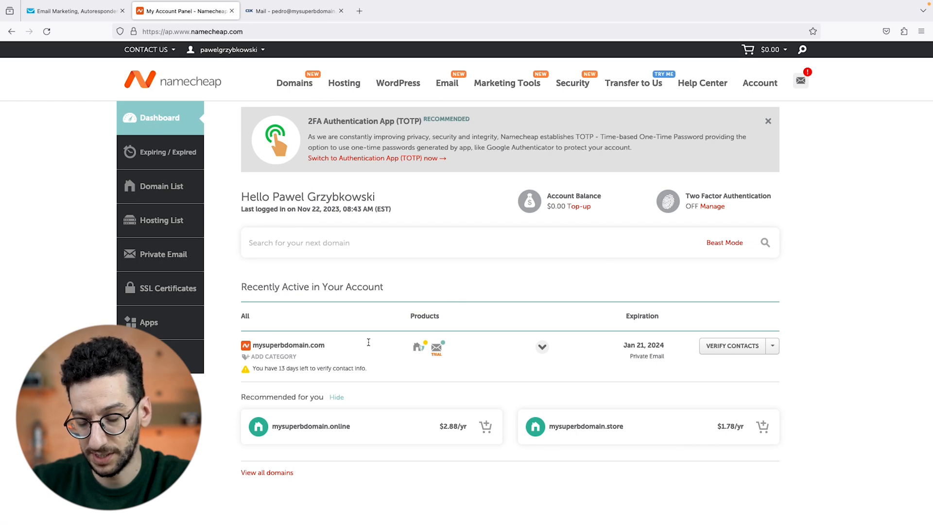
- Manage mysuperbdomain.com and show its Advanced DNS host records
{"action": "left_click", "coordinate": [772, 346]}
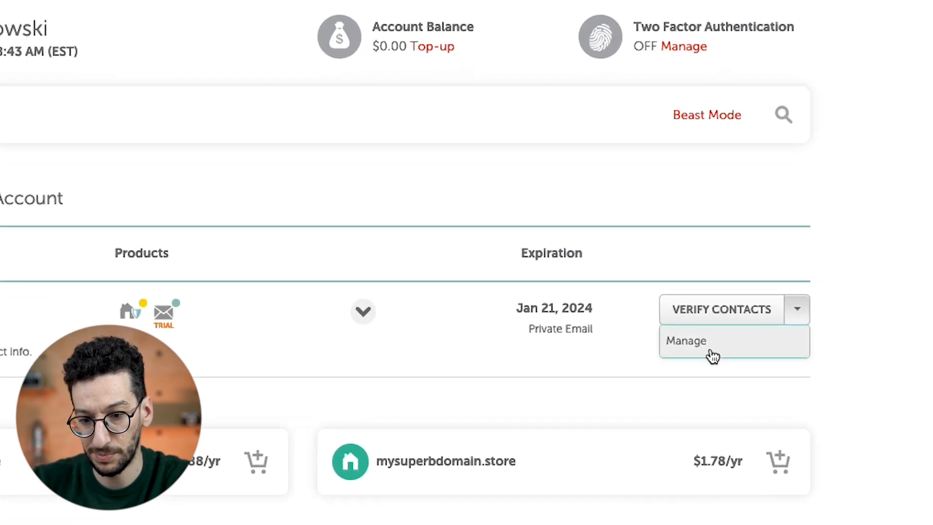
{"action": "left_click", "coordinate": [687, 341]}
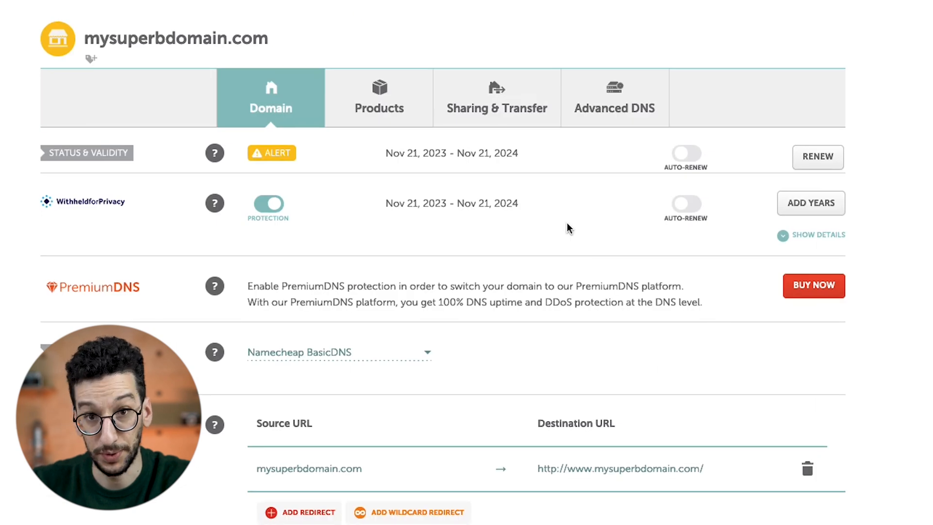
{"action": "mouse_move", "coordinate": [615, 108]}
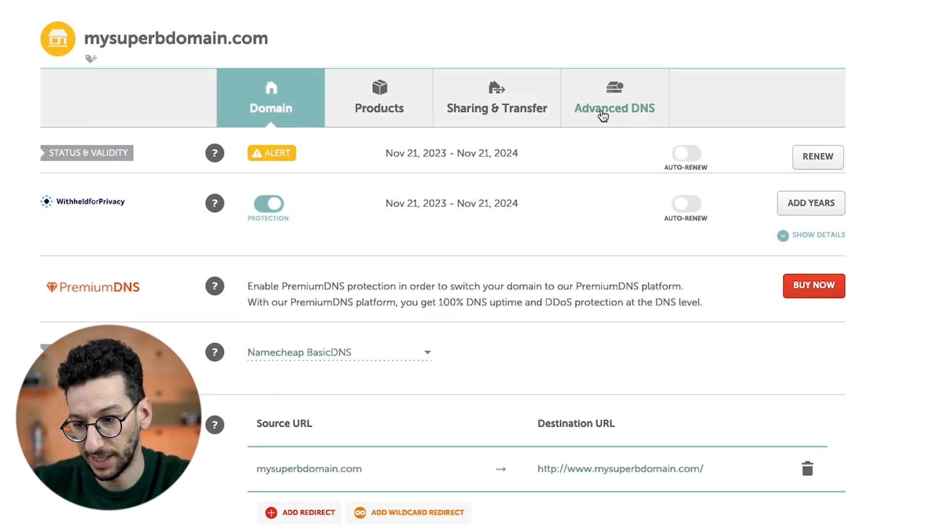
{"action": "left_click", "coordinate": [615, 98]}
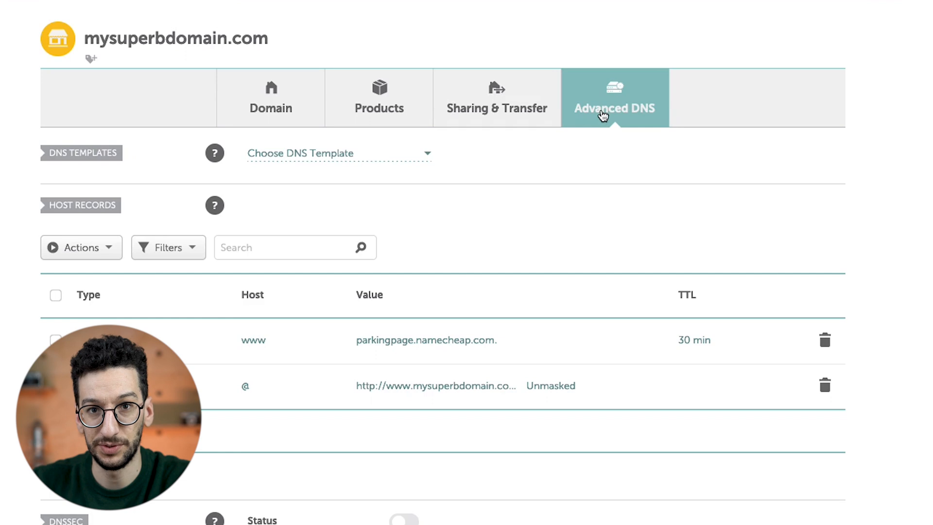
{"action": "mouse_move", "coordinate": [526, 249]}
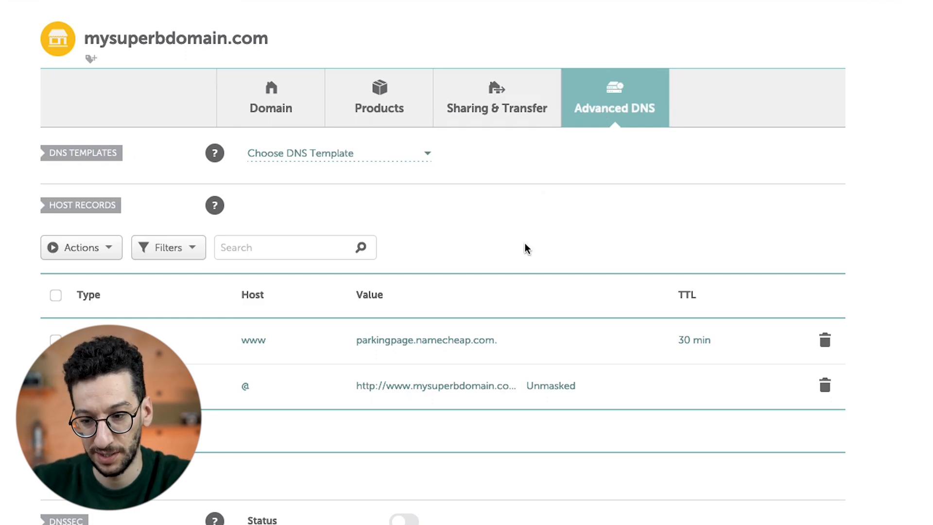
{"action": "scroll", "scroll_direction": "down", "scroll_amount": 3}
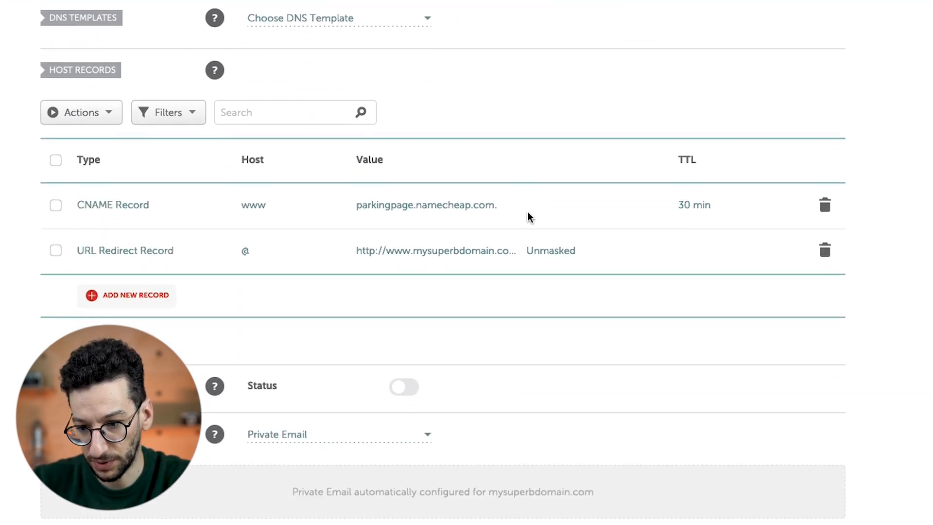
{"action": "scroll", "scroll_direction": "down", "scroll_amount": 3}
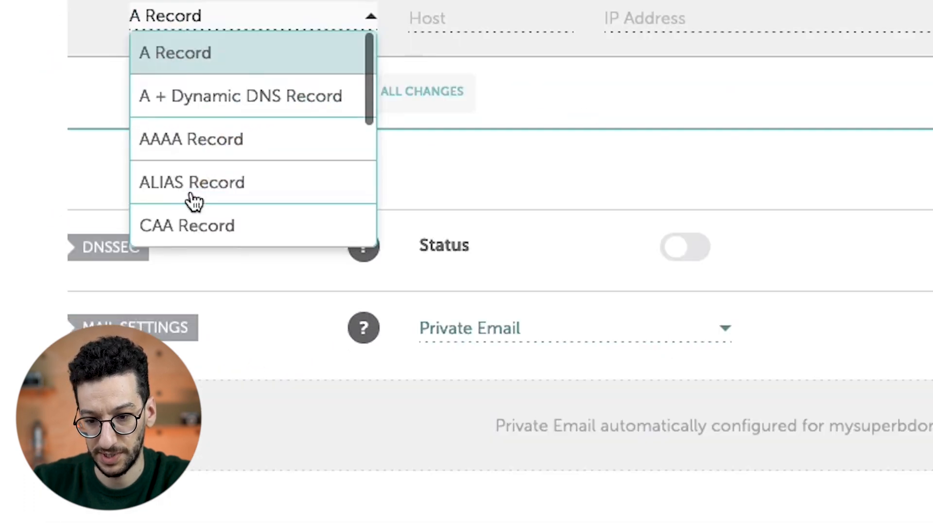
- Save a TXT record with host B657d71._domainkey holding the GetResponse DKIM key
{"action": "scroll", "scroll_direction": "down", "scroll_amount": 3}
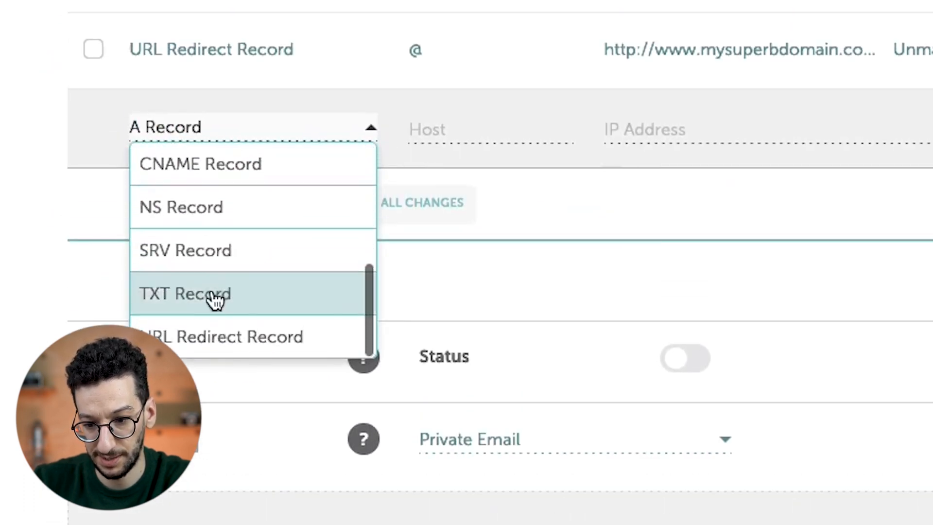
{"action": "left_click", "coordinate": [185, 293]}
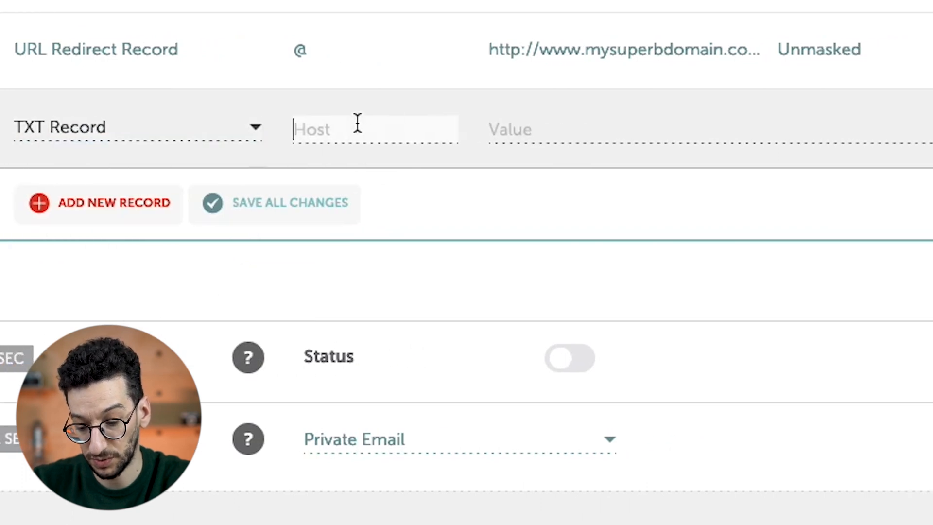
{"action": "type", "text": "B657d71._domainkey"}
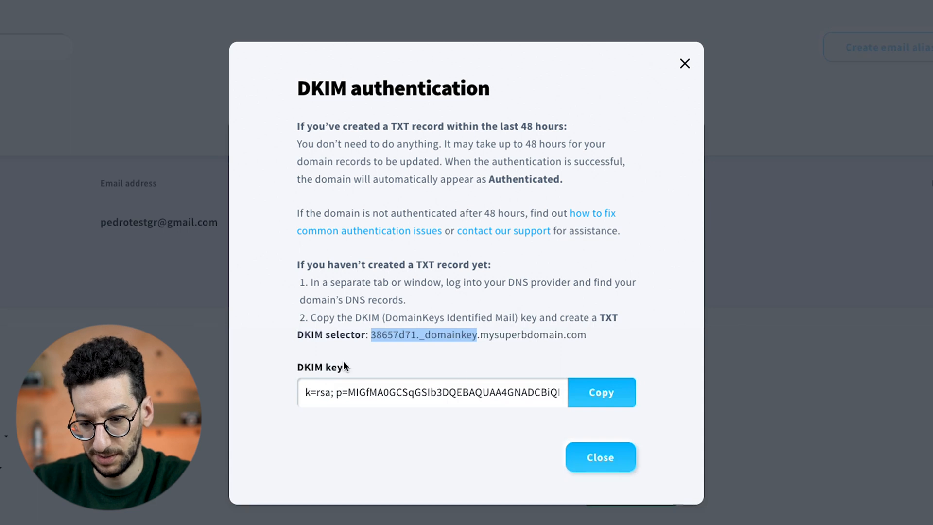
{"action": "mouse_move", "coordinate": [516, 393]}
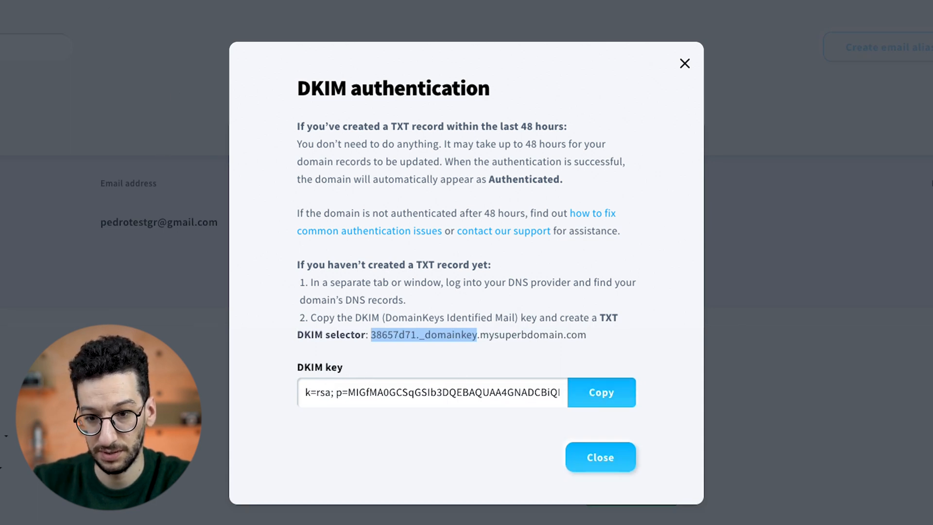
{"action": "left_click", "coordinate": [600, 457]}
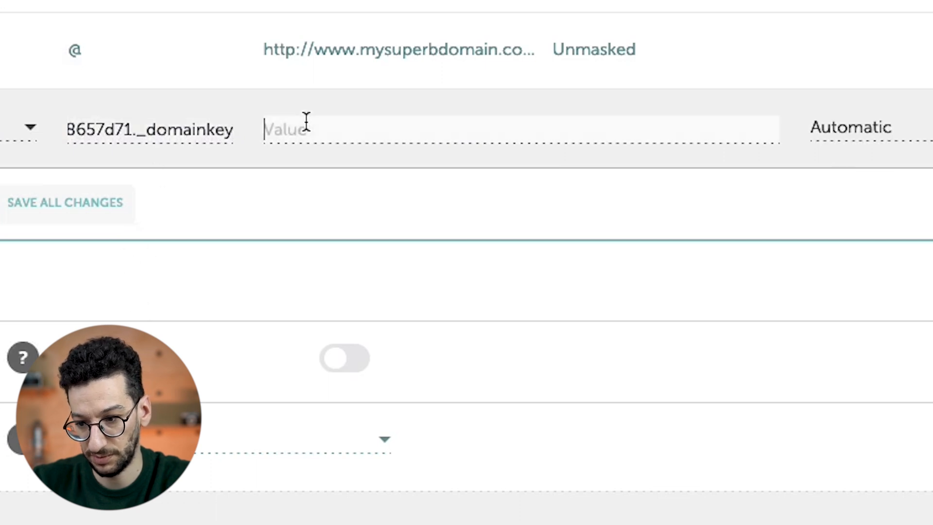
{"action": "type", "text": "2HEgFmqtIqdGfQNZc0sM58b4ZA9PoNxVt/FL4uxP61E3QIDAQAB"}
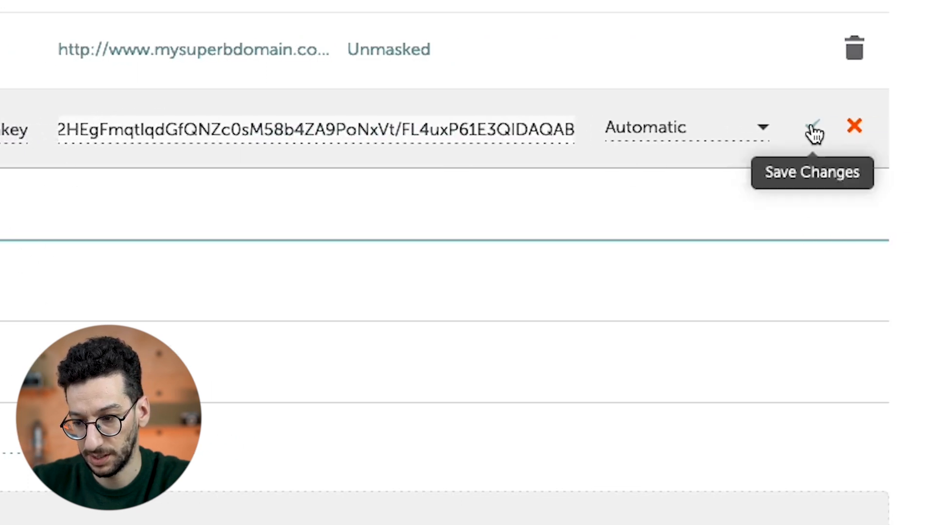
{"action": "left_click", "coordinate": [814, 126]}
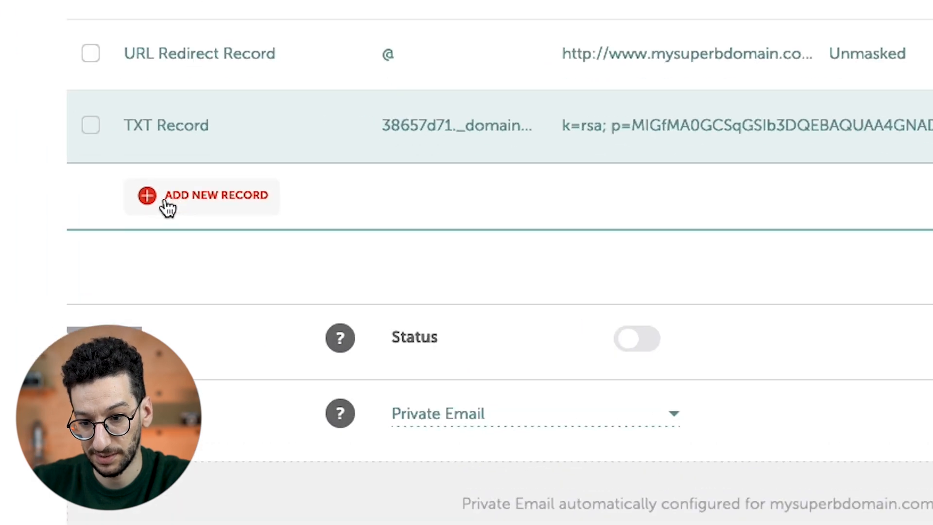
- Save a second TXT record with host _dmarc and value v=DMARC1;p=none
{"action": "left_click", "coordinate": [202, 195]}
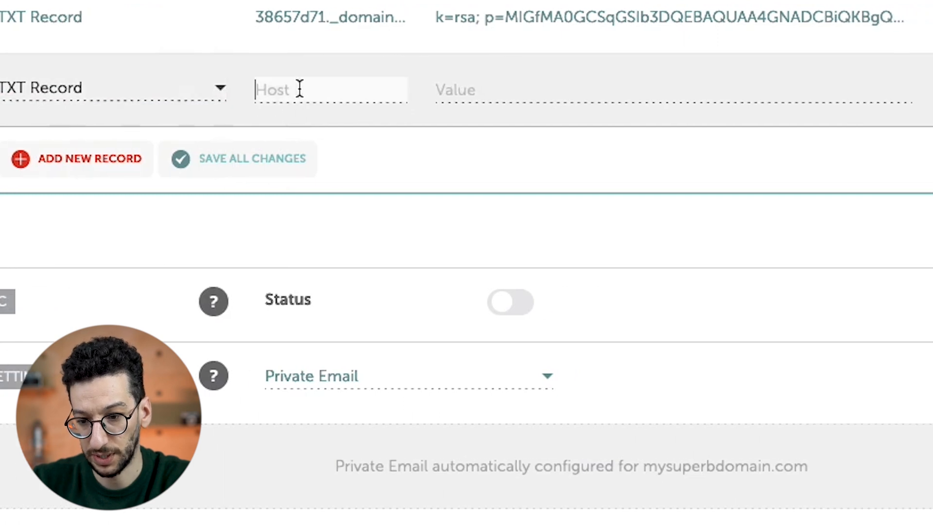
{"action": "type", "text": "_dmarc"}
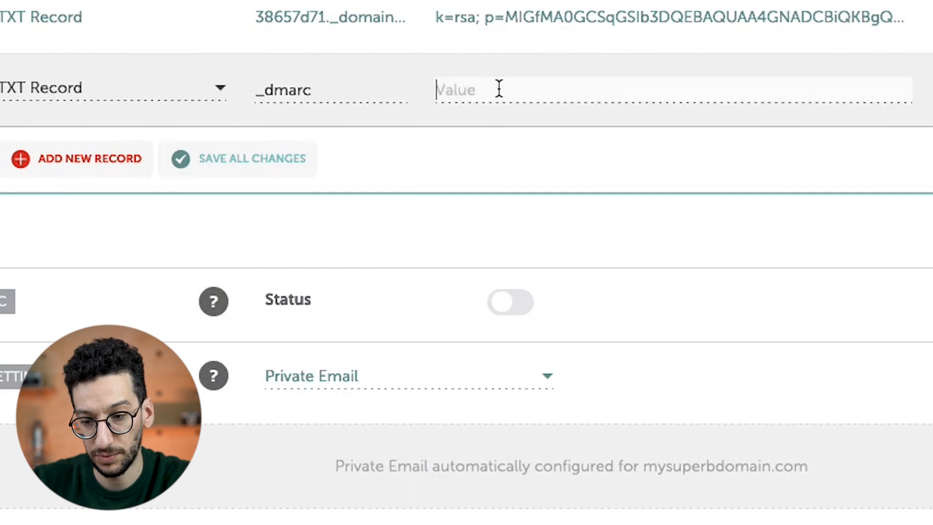
{"action": "type", "text": "v=DMARC1;p=none"}
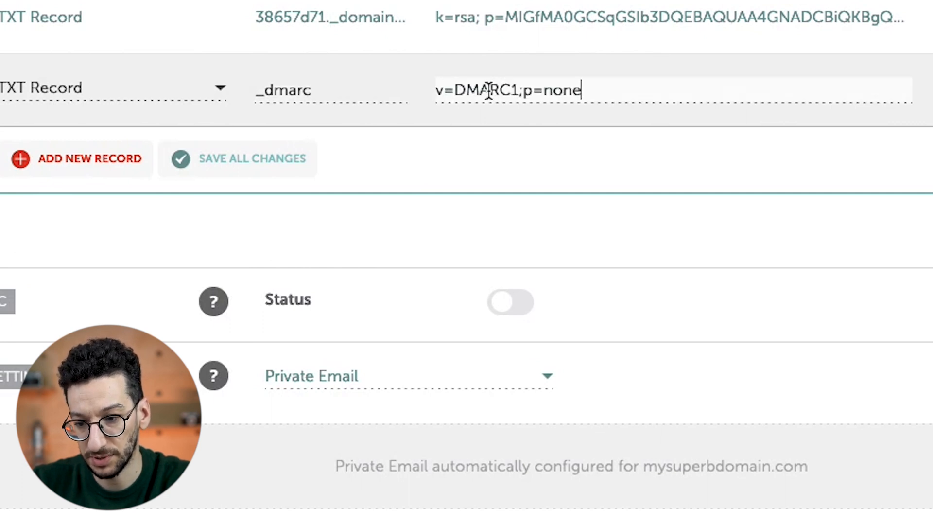
{"action": "mouse_move", "coordinate": [625, 97]}
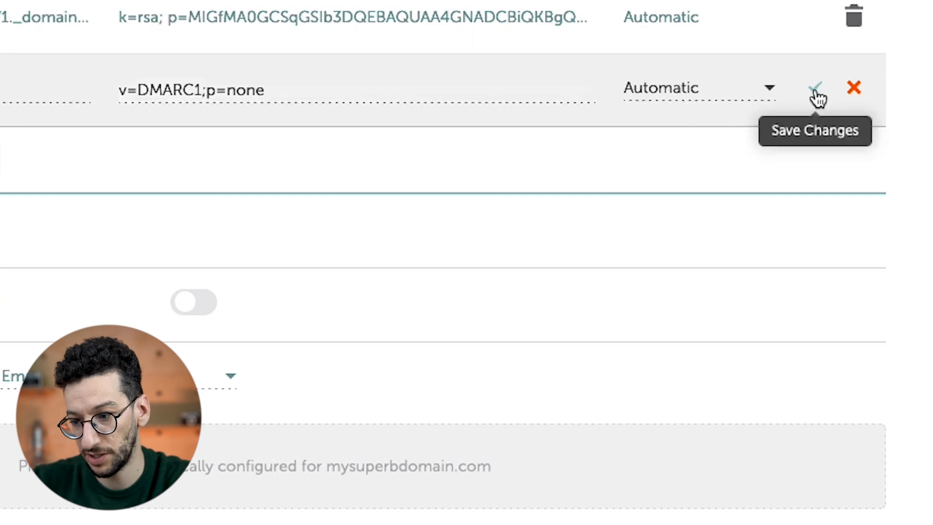
{"action": "left_click", "coordinate": [816, 87]}
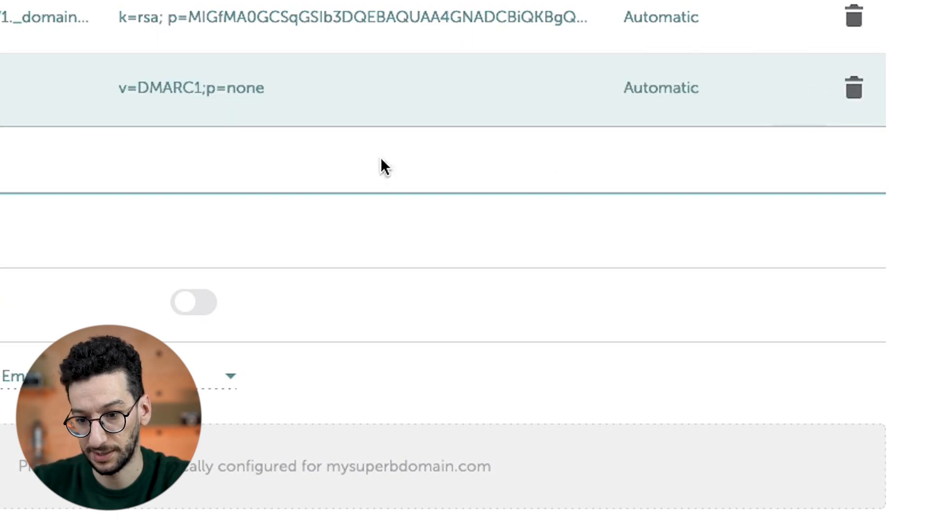